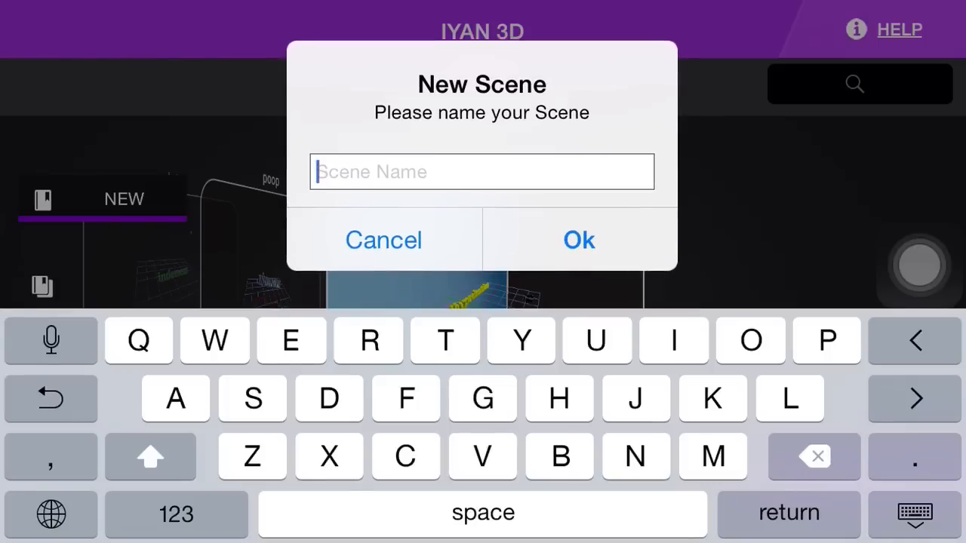
Step: Create a new Iyan 3D scene named 'toutort'
type("touto")
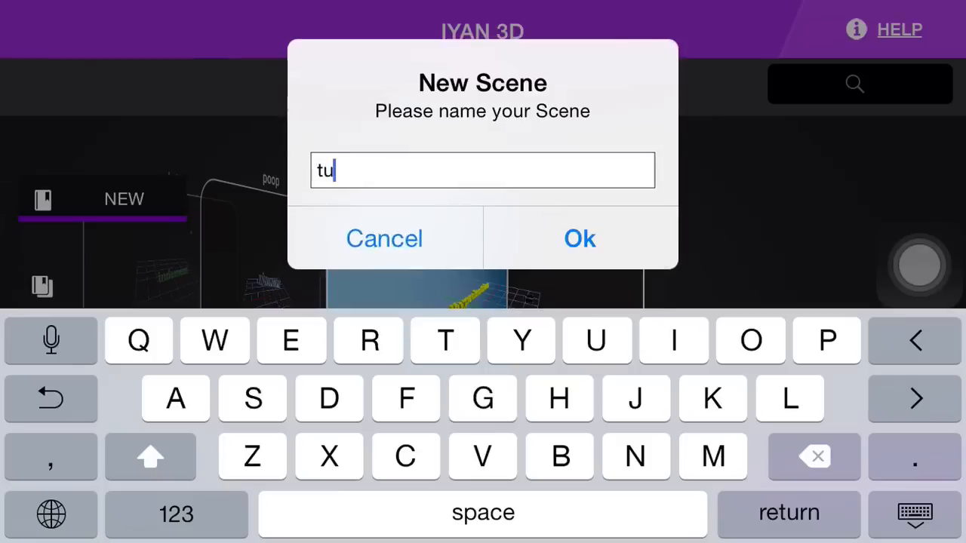
type("rt")
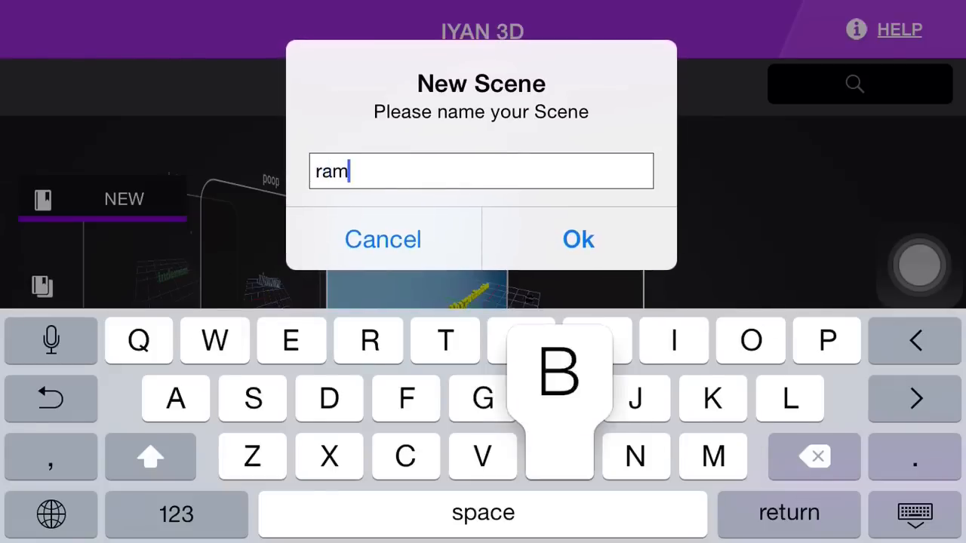
left_click(578, 239)
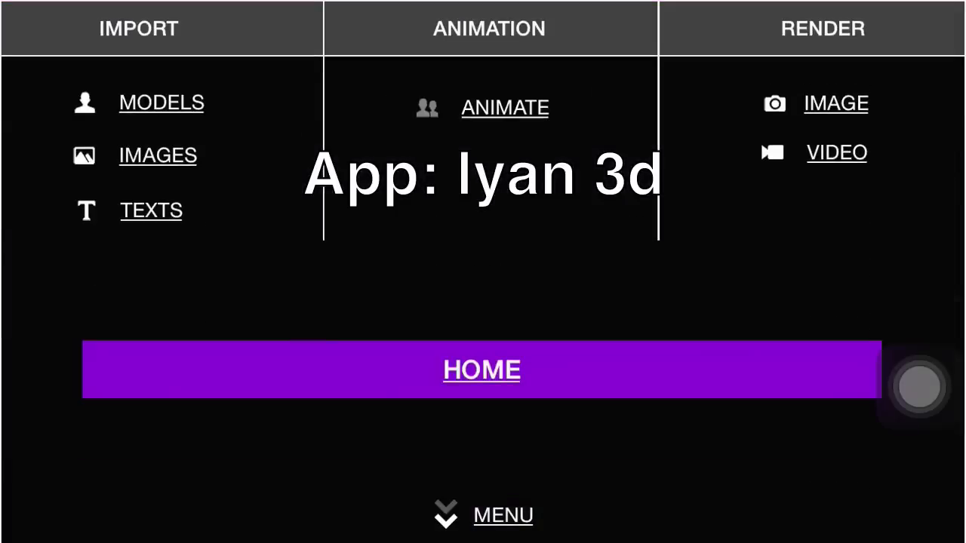
Step: Add light cyan 3D text reading 'RamBo', tuning the red colour slider
left_click(151, 210)
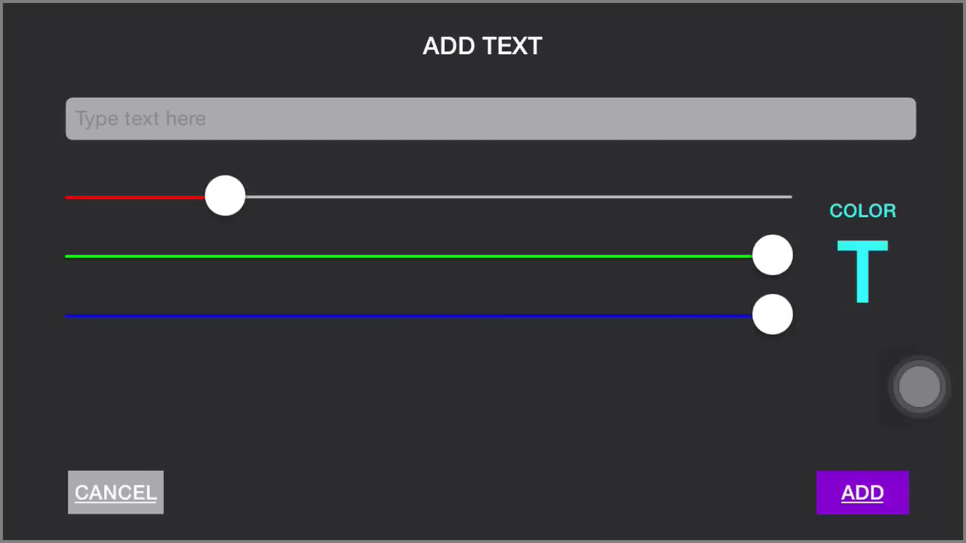
left_click_drag(225, 196, 546, 195)
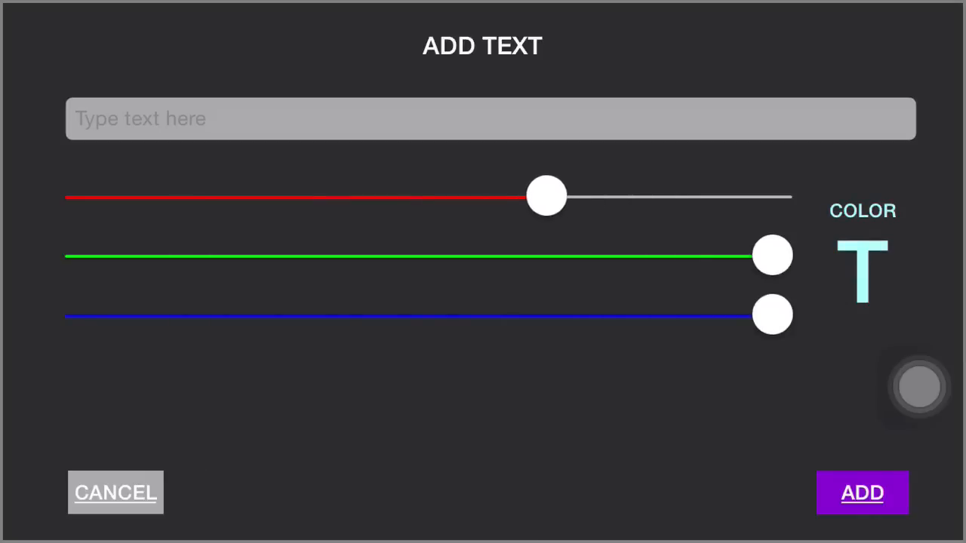
left_click_drag(546, 196, 524, 196)
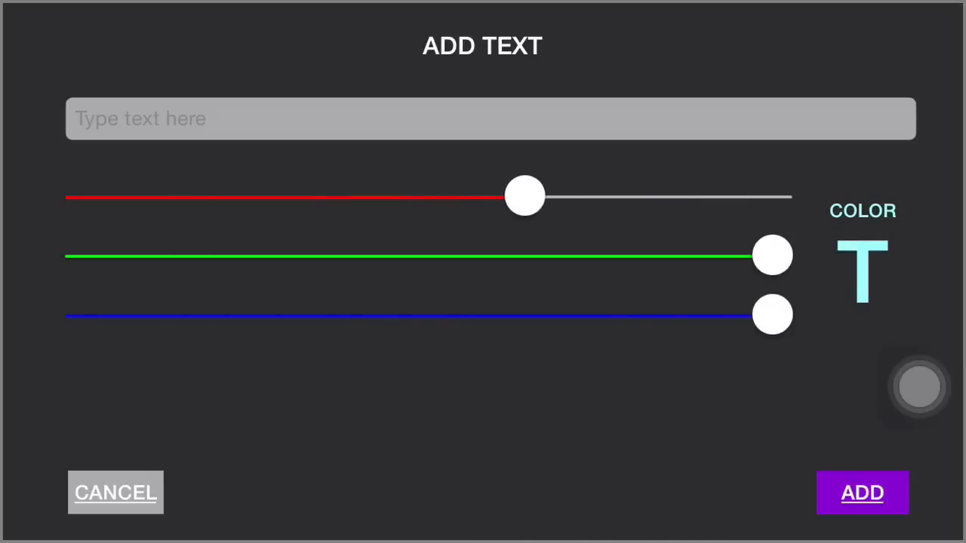
left_click(491, 118)
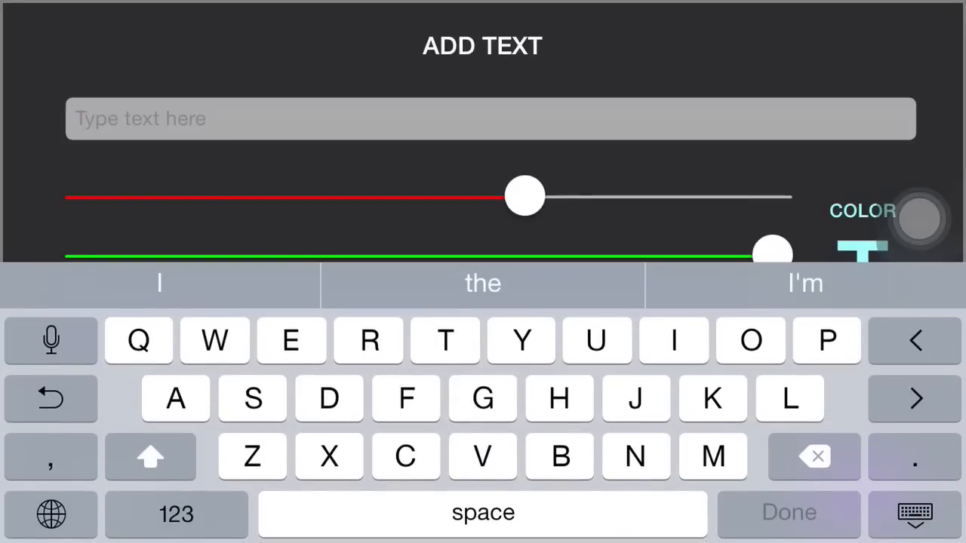
type("RamBo")
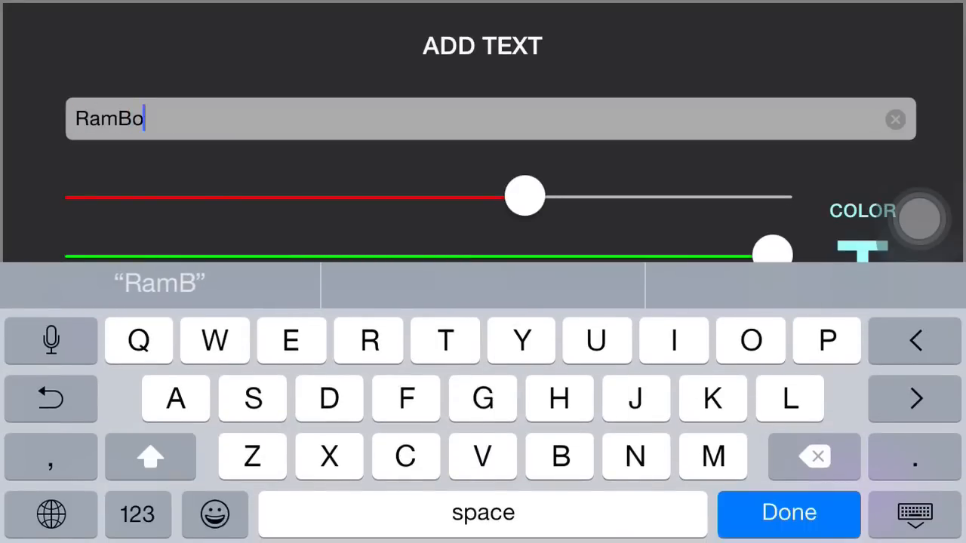
left_click(789, 513)
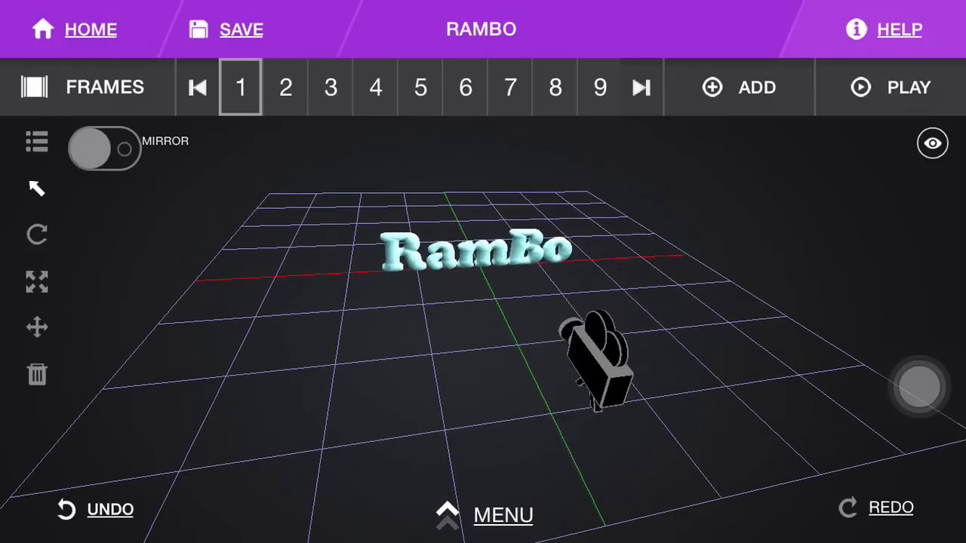
Step: Add a new lowercase 'rambo' 3D text object to the scene
left_click(476, 249)
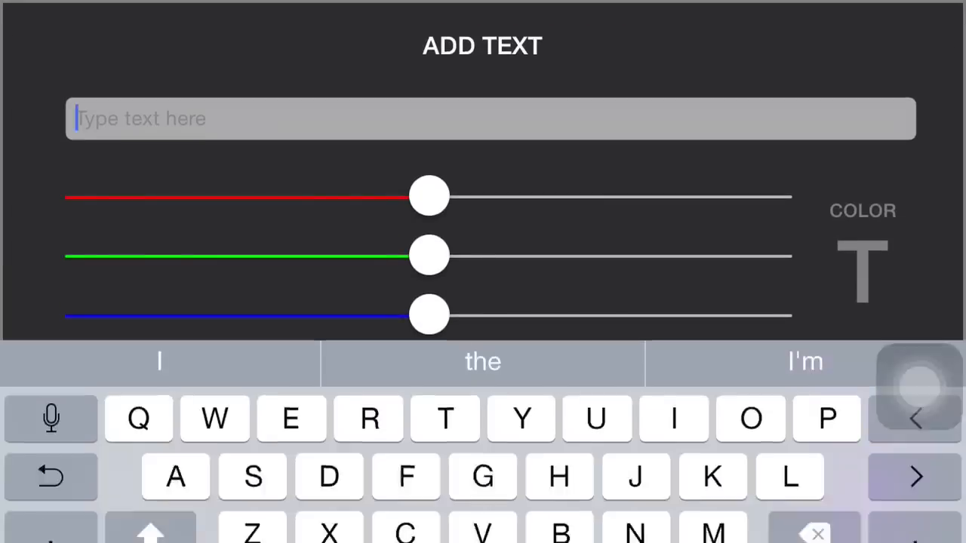
type("rambo")
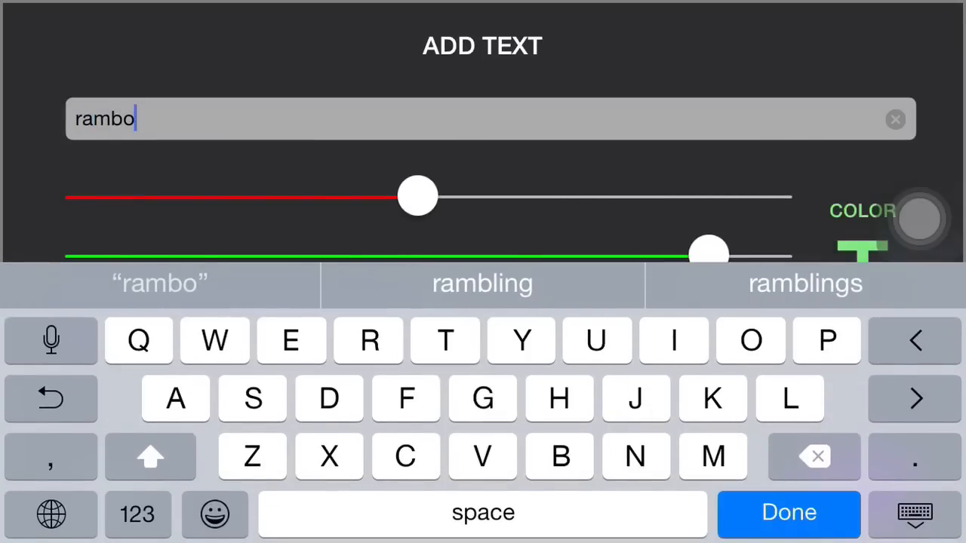
left_click(788, 513)
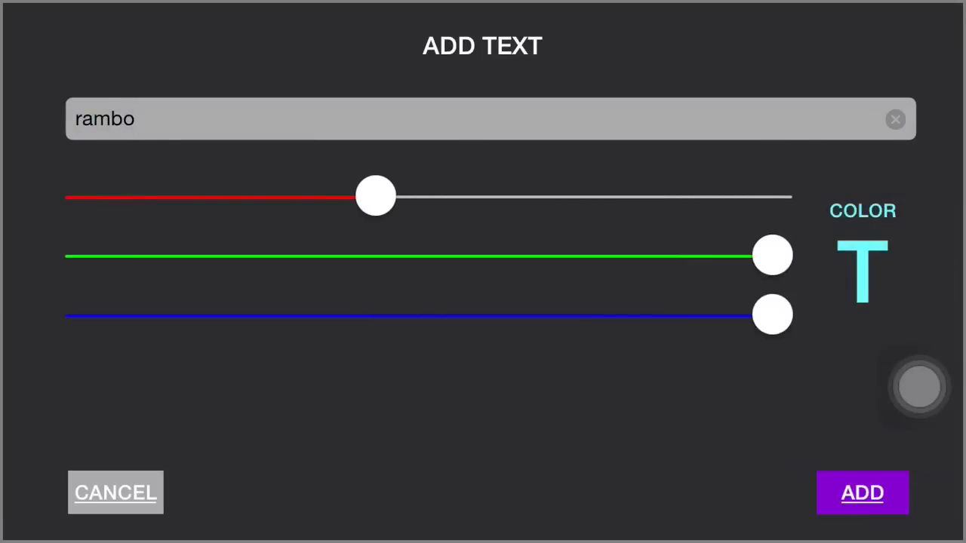
left_click(862, 493)
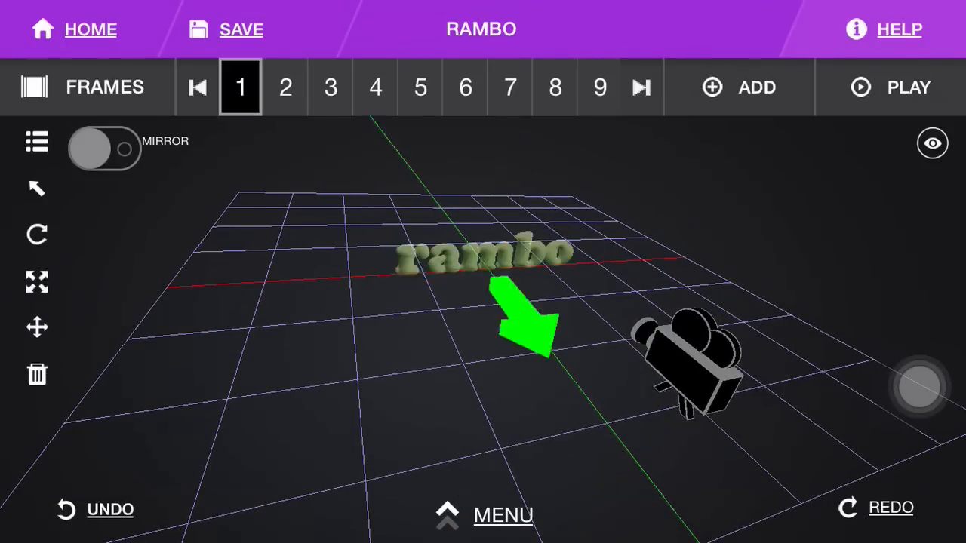
Step: Import a photo from the Moments library through Import > Images
left_click(503, 516)
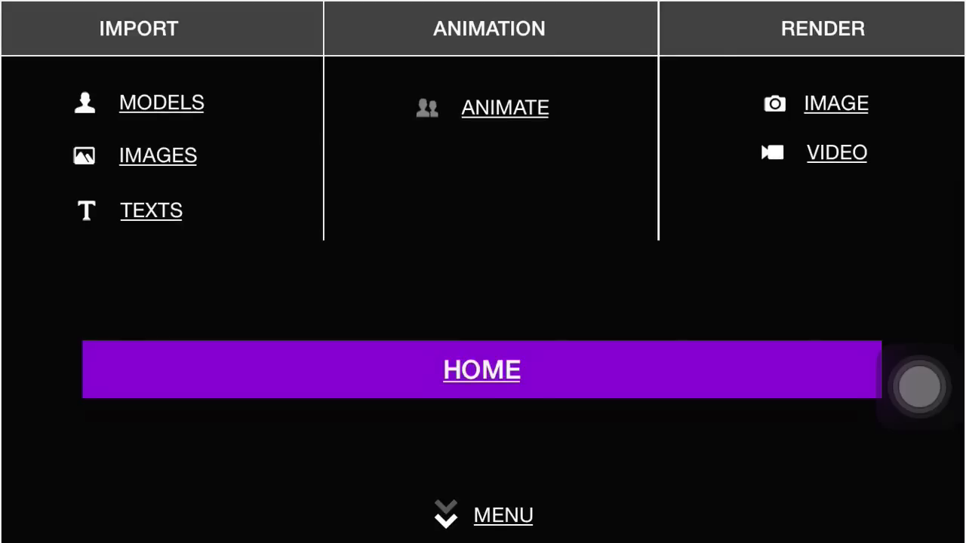
left_click(158, 155)
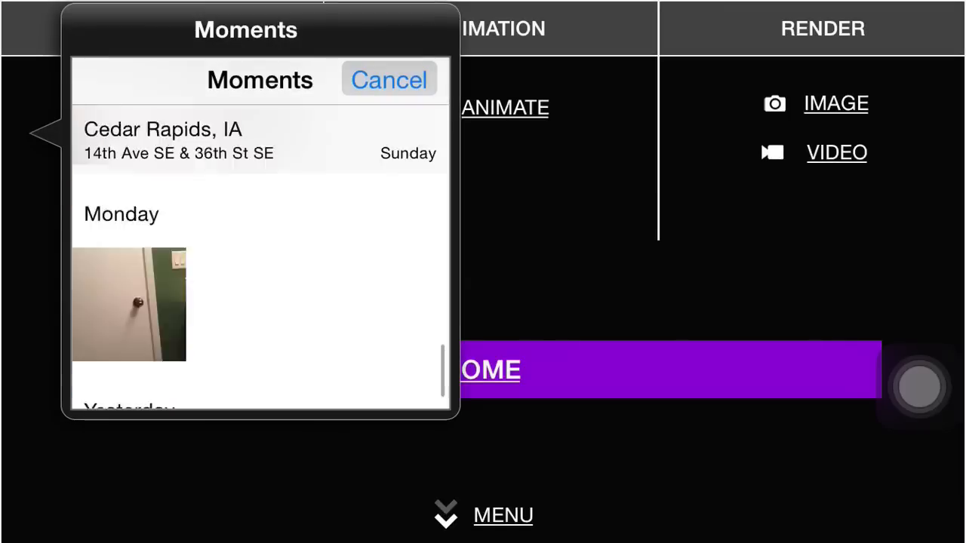
scroll("down", 3)
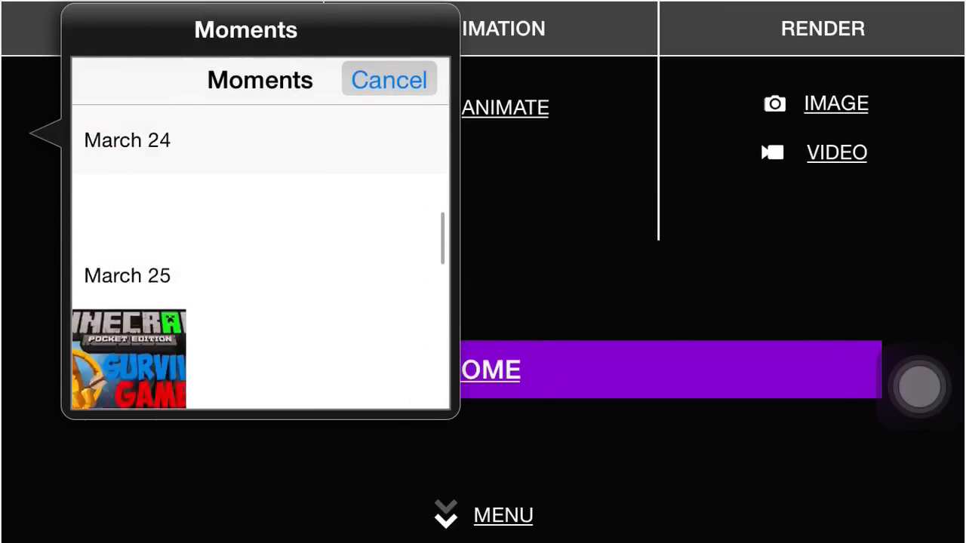
left_click(389, 80)
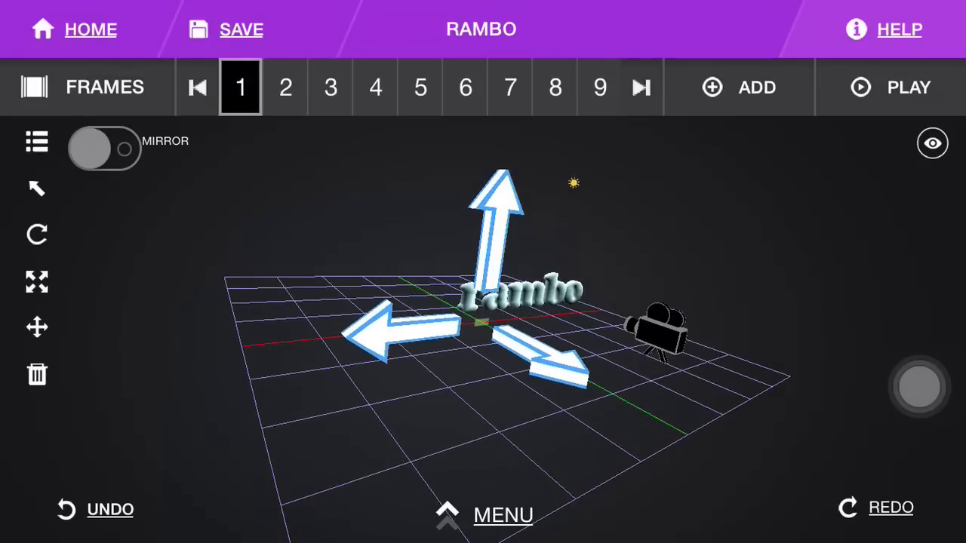
Step: Scale the imported image up into a large red backdrop wall behind the text
left_click(36, 282)
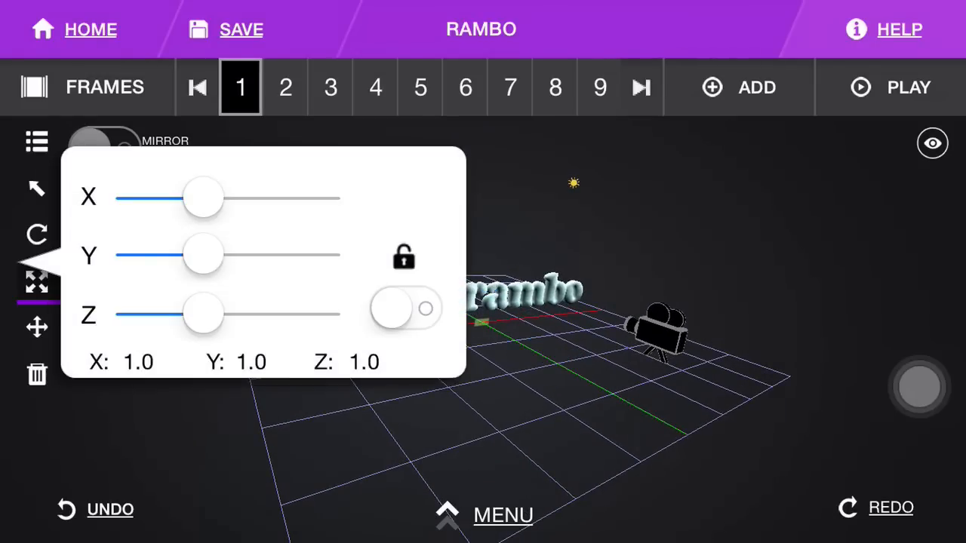
left_click_drag(203, 197, 216, 197)
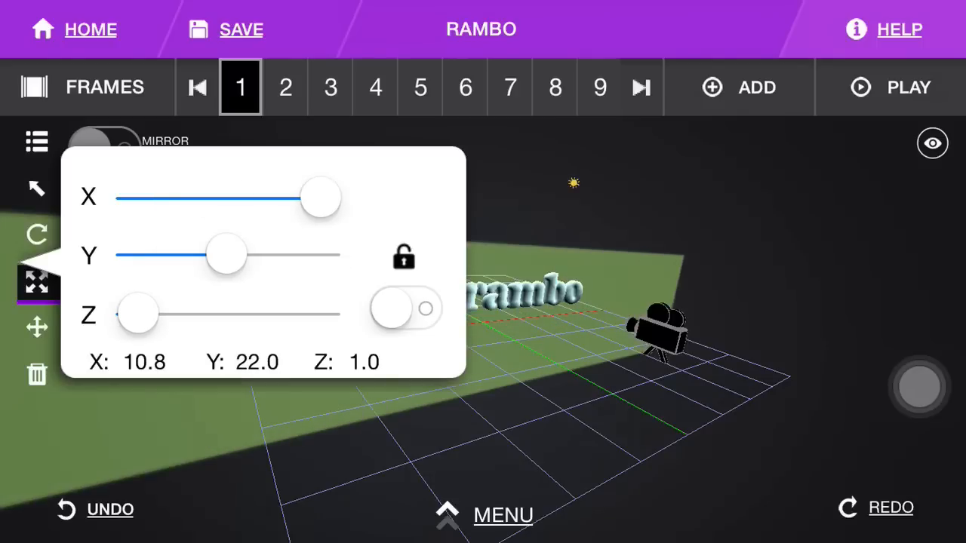
left_click_drag(320, 197, 181, 197)
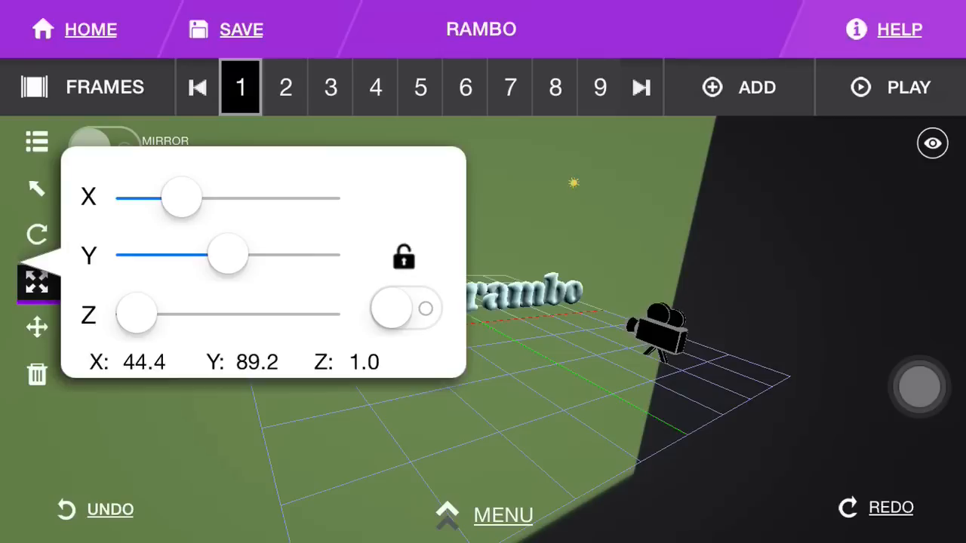
left_click_drag(181, 197, 229, 197)
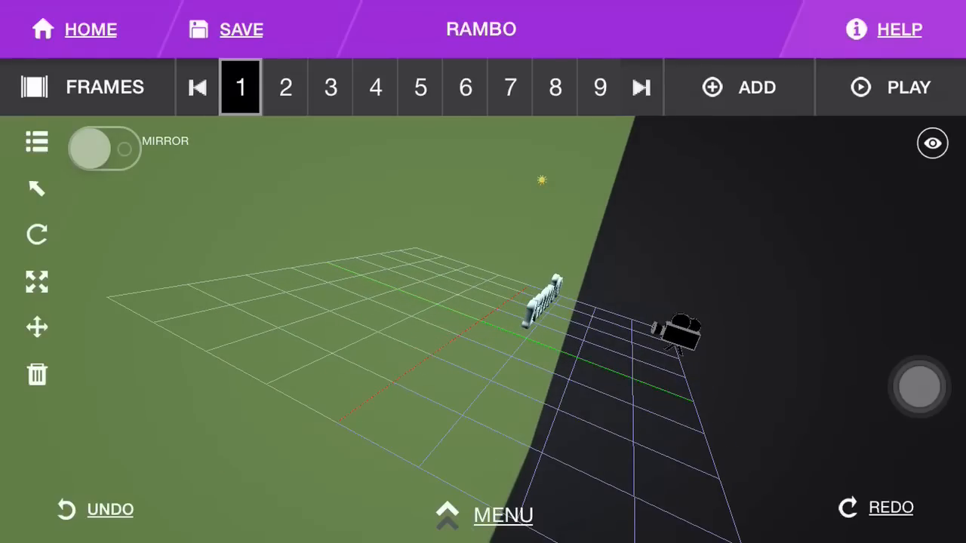
left_click(36, 327)
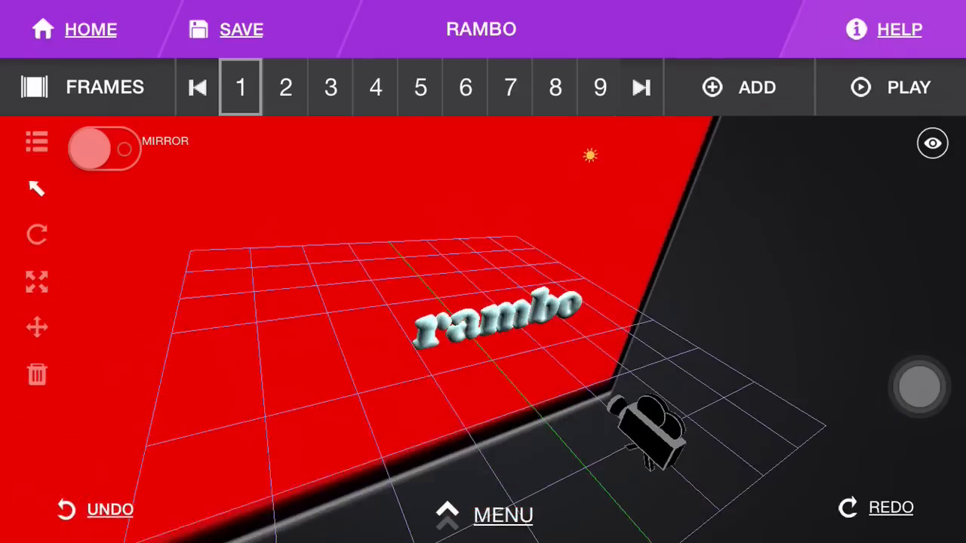
Step: Select the rambo text and bring the timeline back to frame 1
left_click(494, 321)
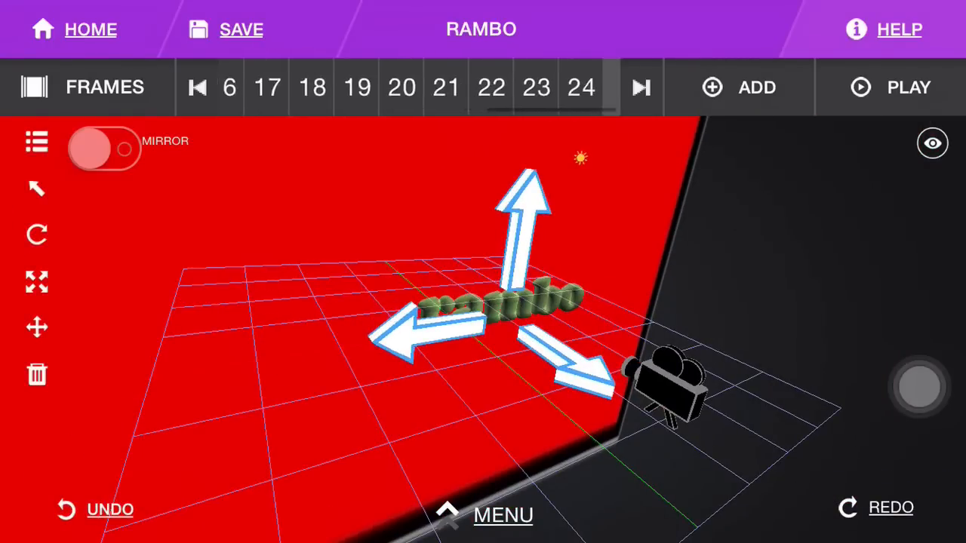
left_click(196, 86)
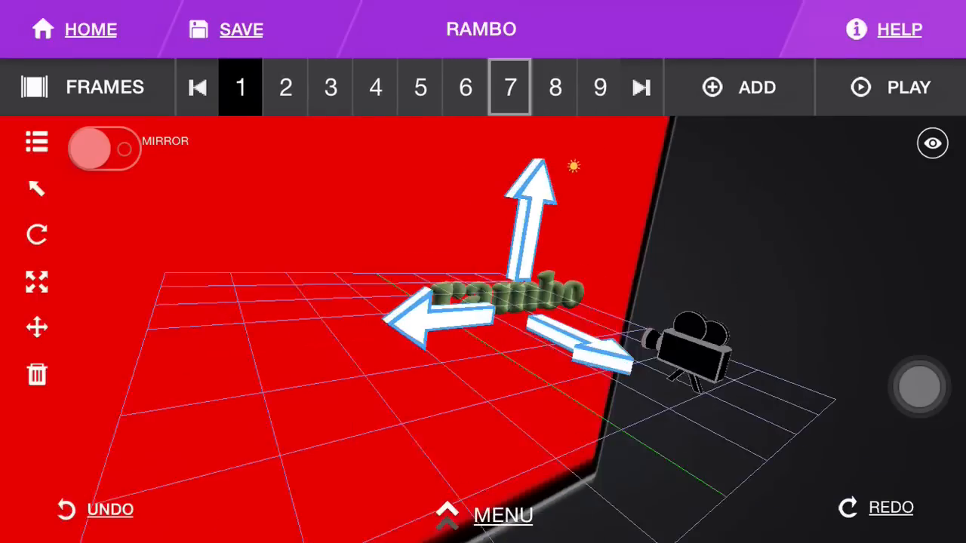
left_click(241, 87)
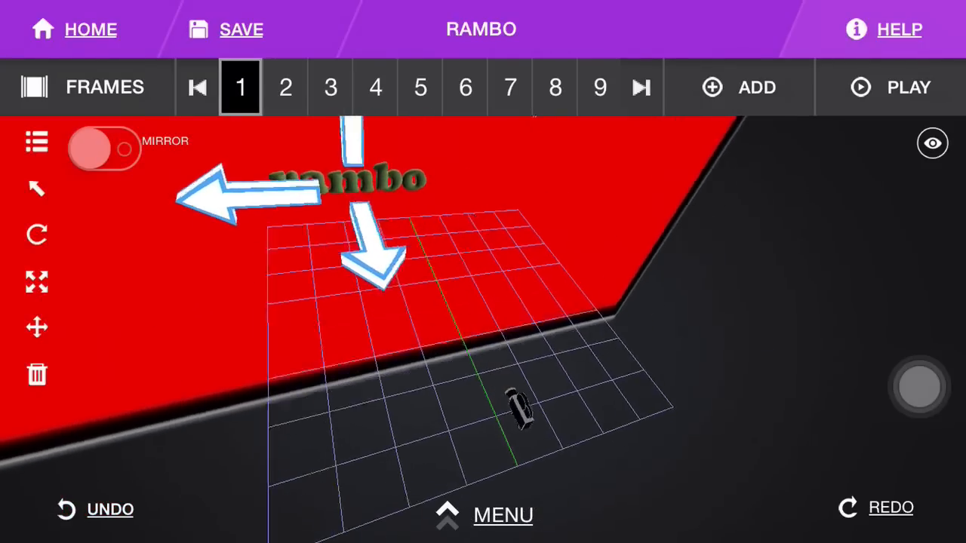
Step: Select the rambo text at frame 7, trying the rotate and move tools
left_click(510, 87)
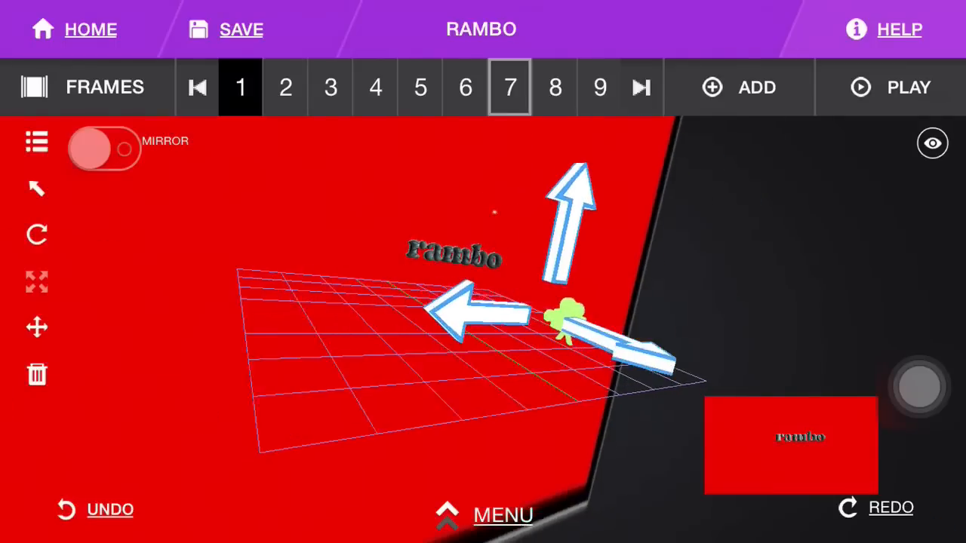
left_click(510, 87)
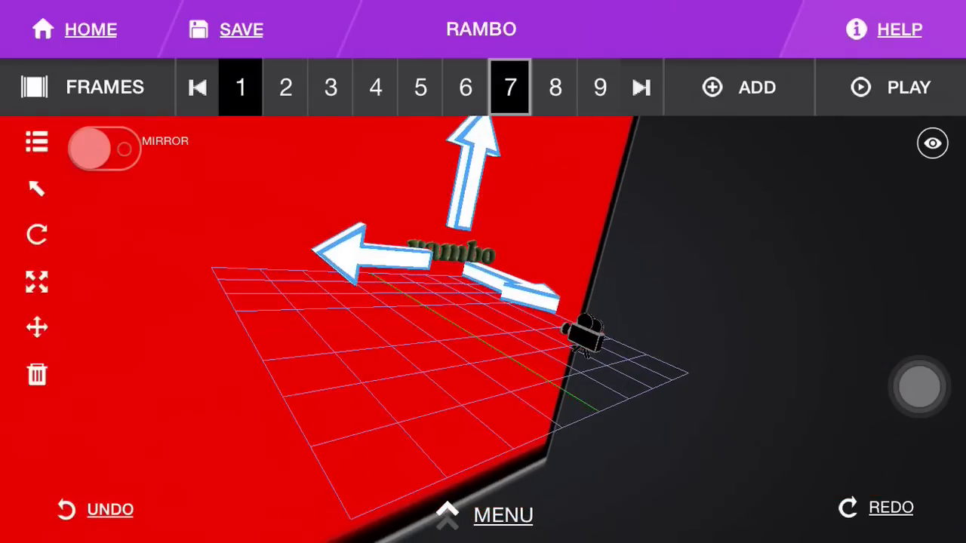
left_click(511, 86)
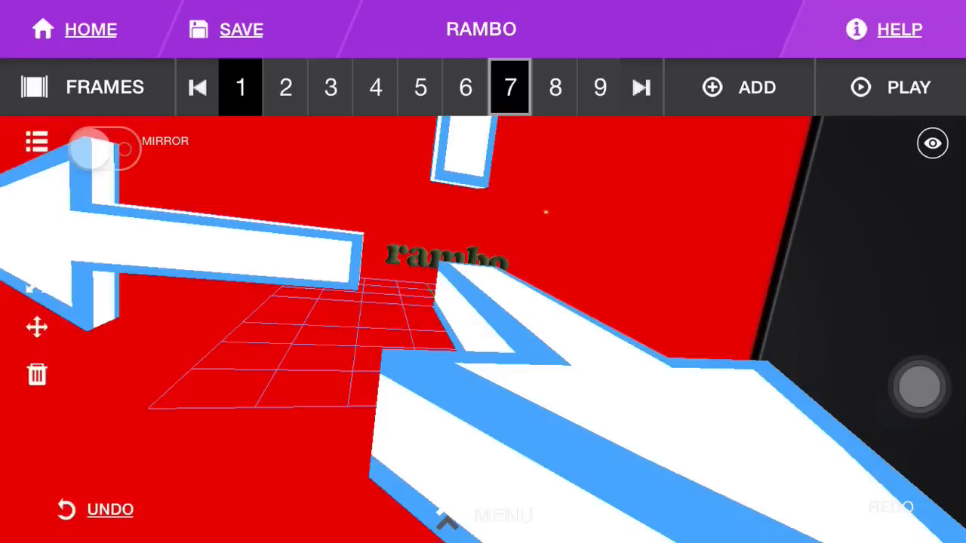
left_click(36, 189)
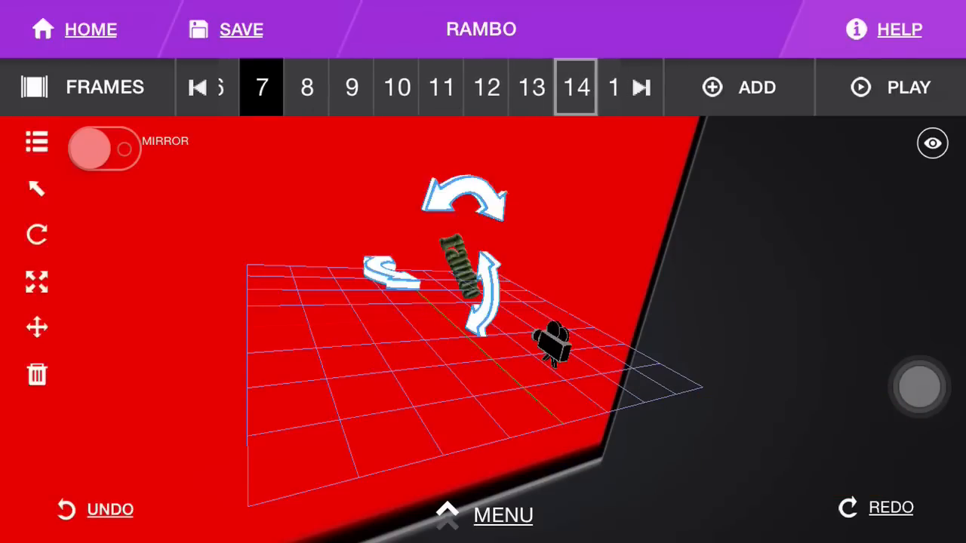
left_click(576, 87)
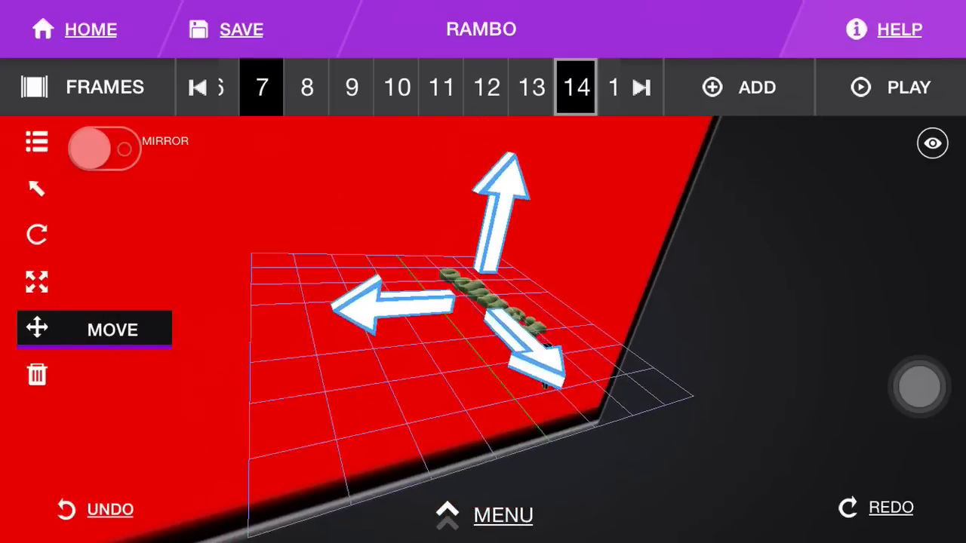
left_click(36, 282)
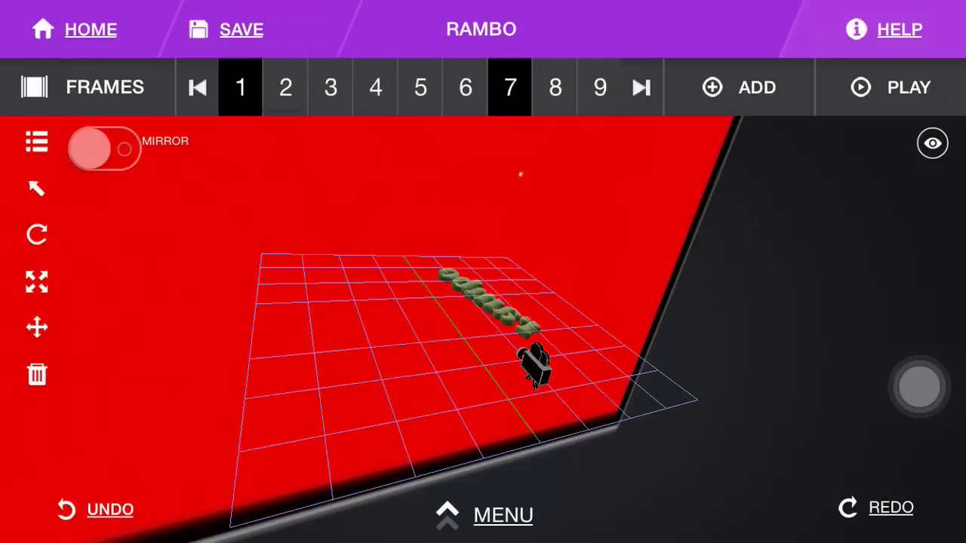
Step: Compare frames 1 and 7 and move the rambo text to a new frame-7 position
left_click(240, 87)
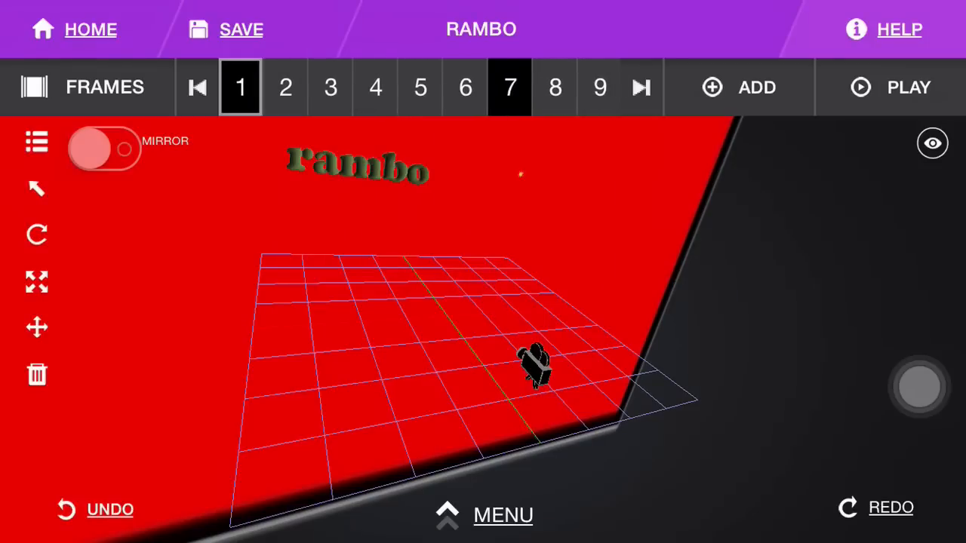
left_click(36, 283)
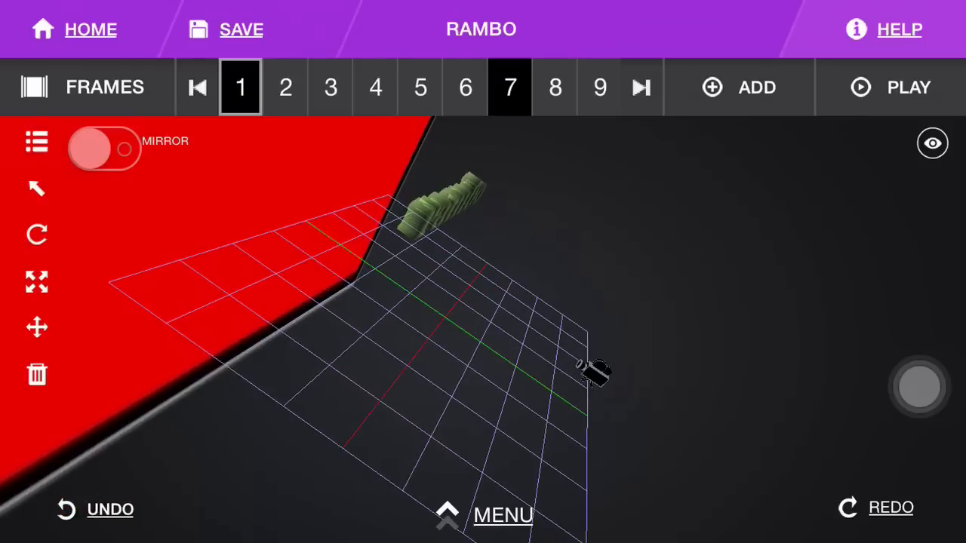
left_click(240, 87)
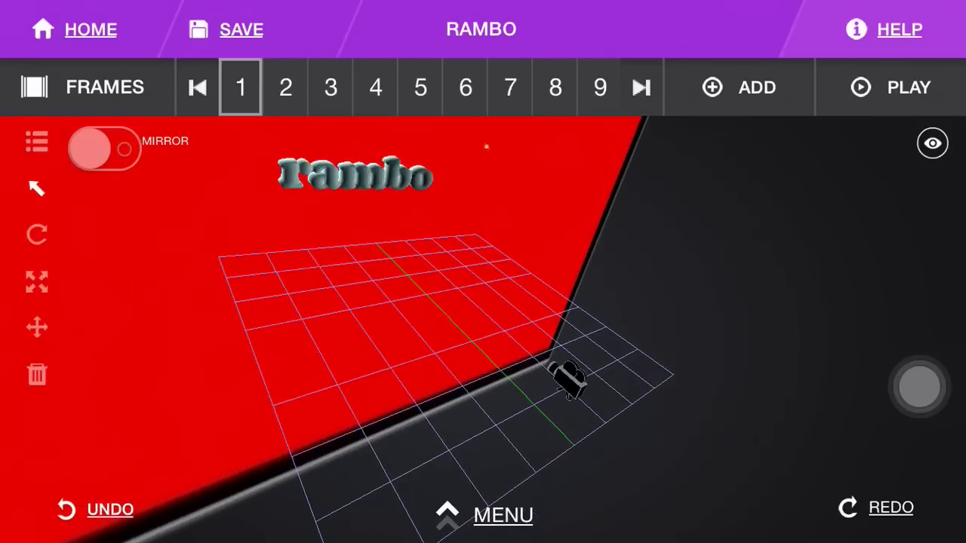
left_click(36, 327)
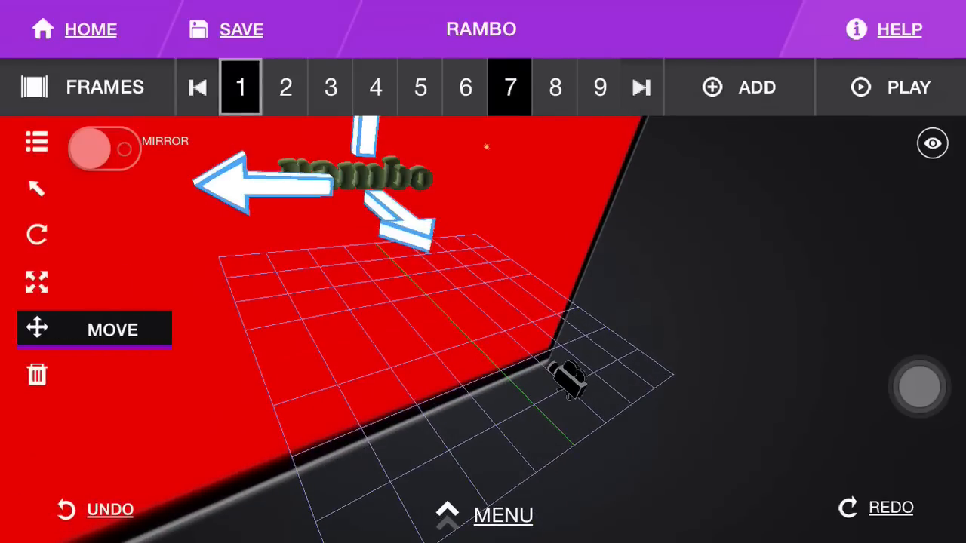
left_click(37, 283)
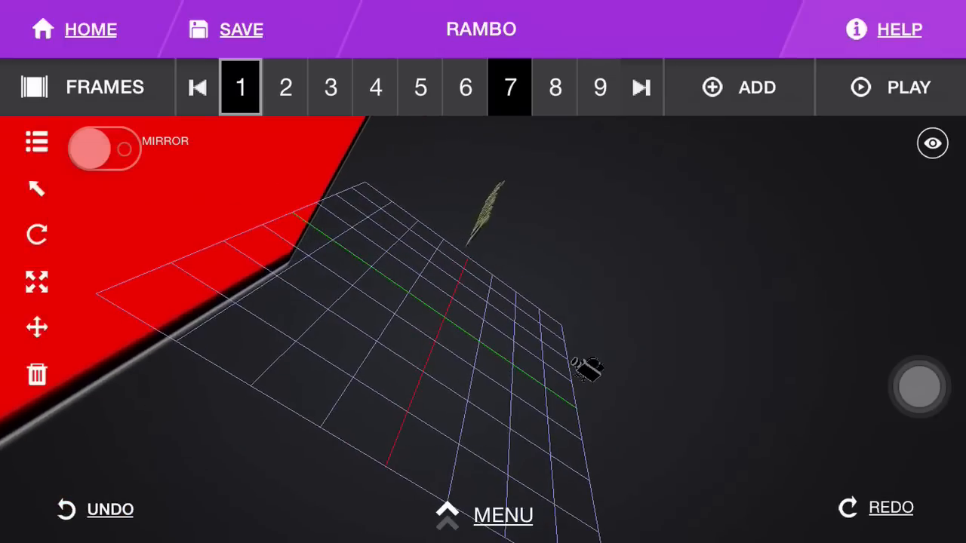
left_click(240, 87)
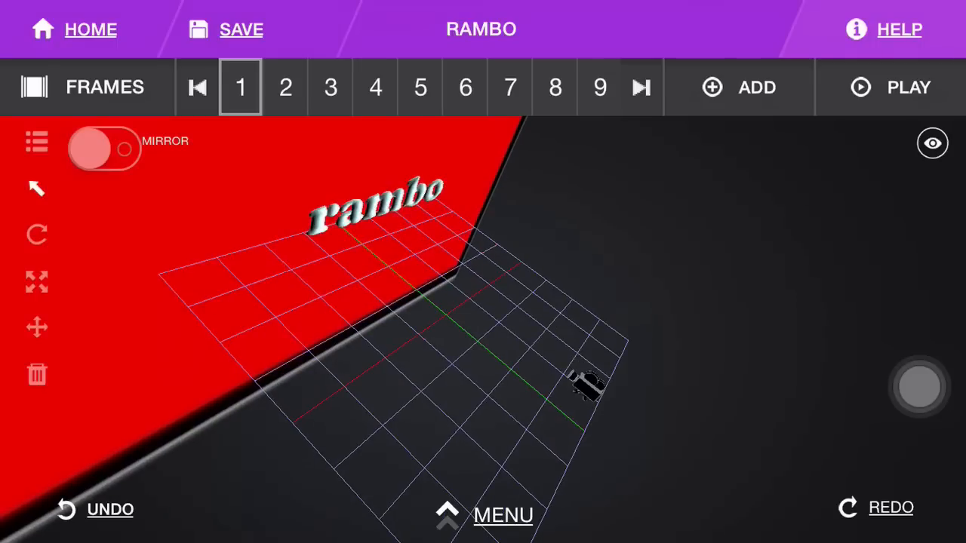
left_click(511, 86)
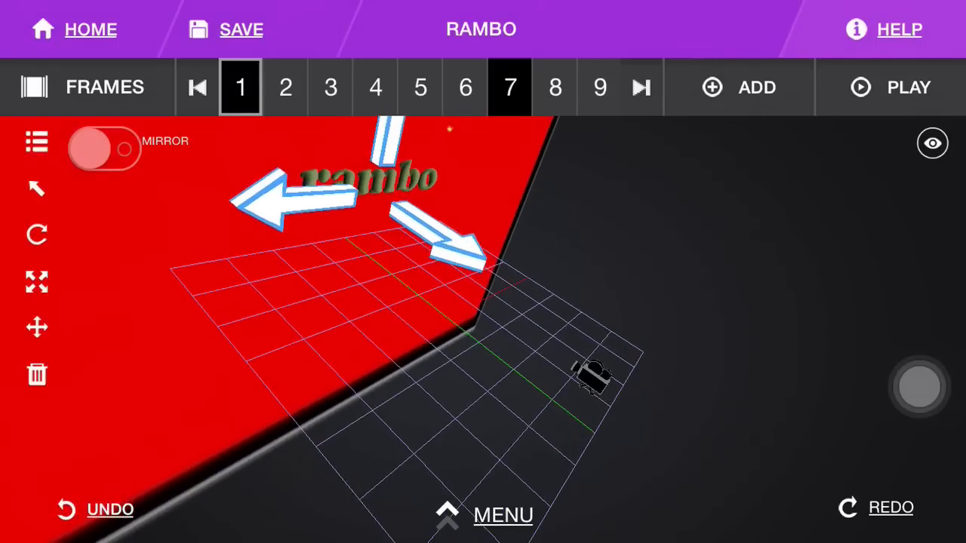
left_click(36, 282)
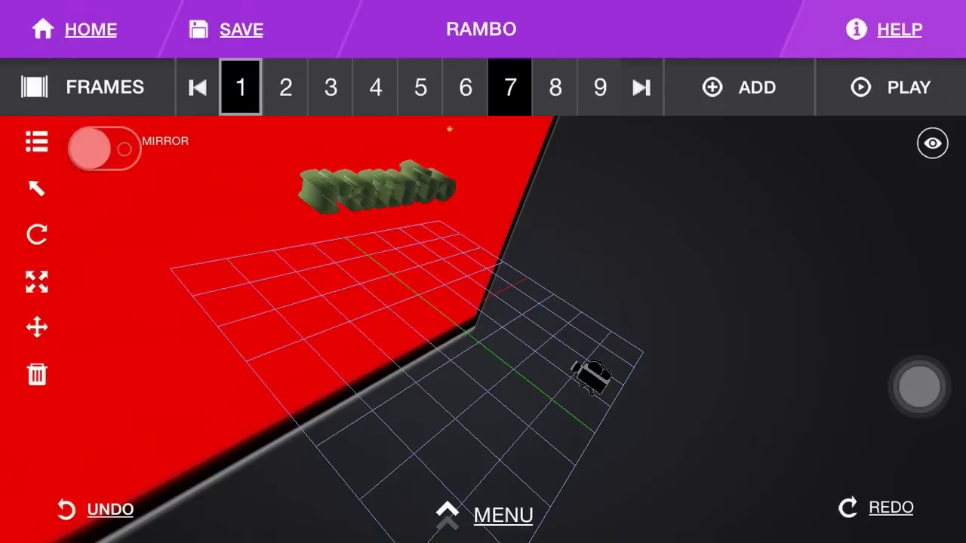
left_click(240, 87)
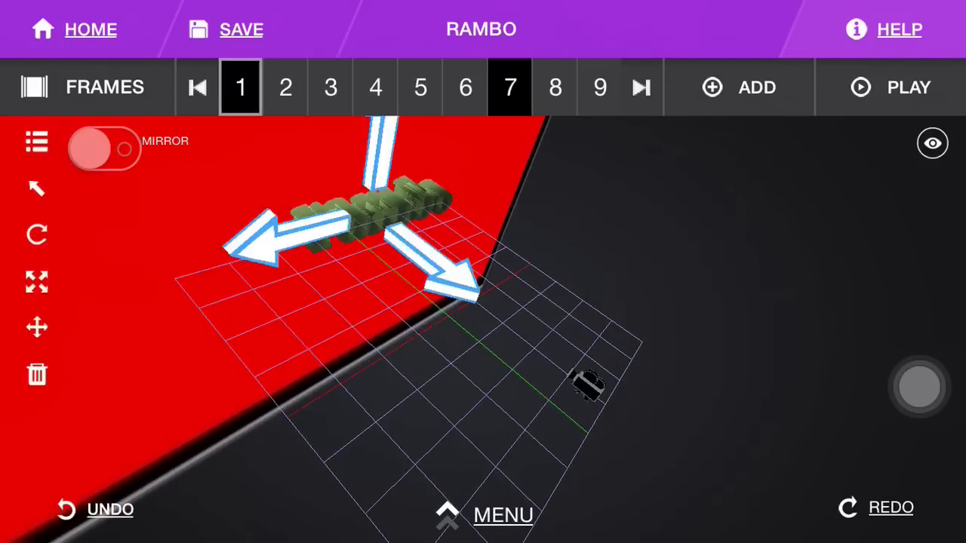
Step: Stretch the rambo text's depth with the Z scale slider
left_click(36, 283)
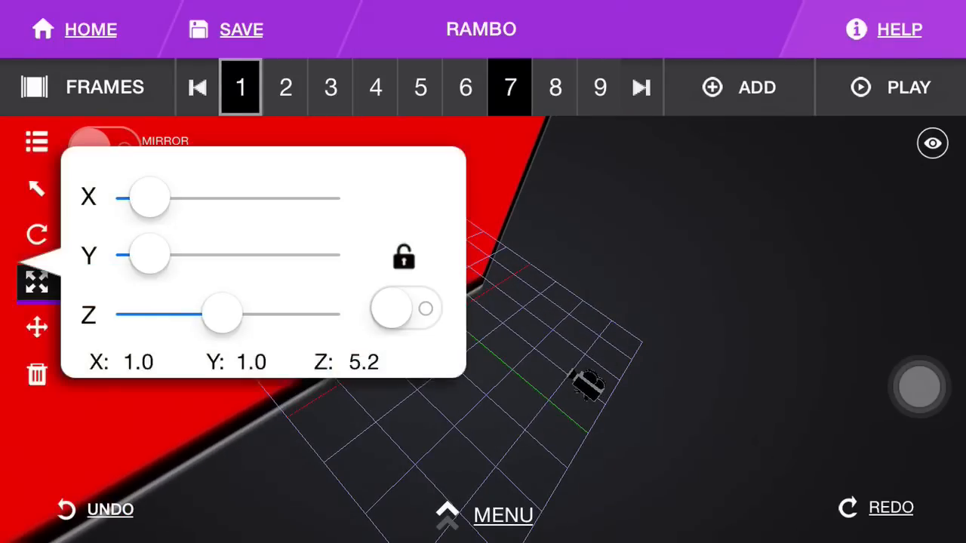
left_click_drag(223, 315, 298, 315)
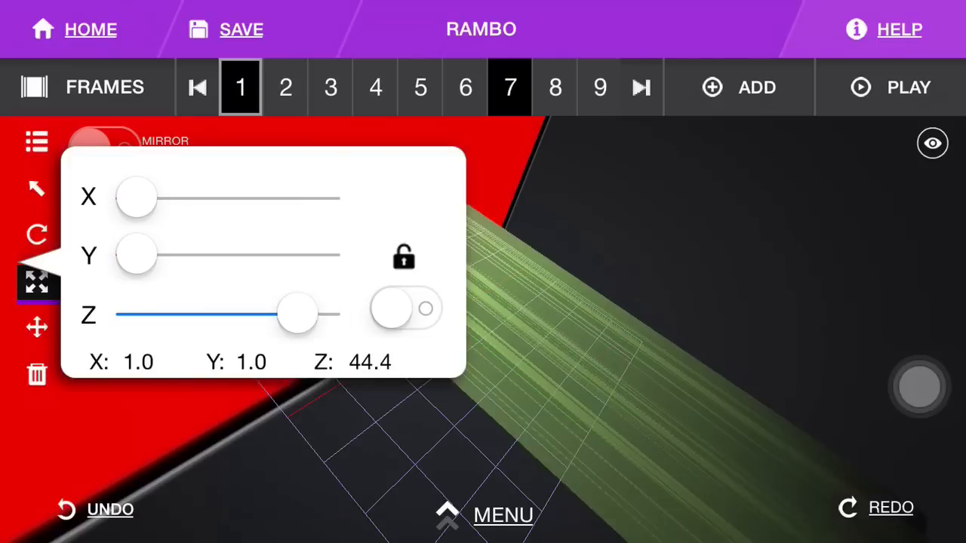
left_click_drag(297, 315, 255, 315)
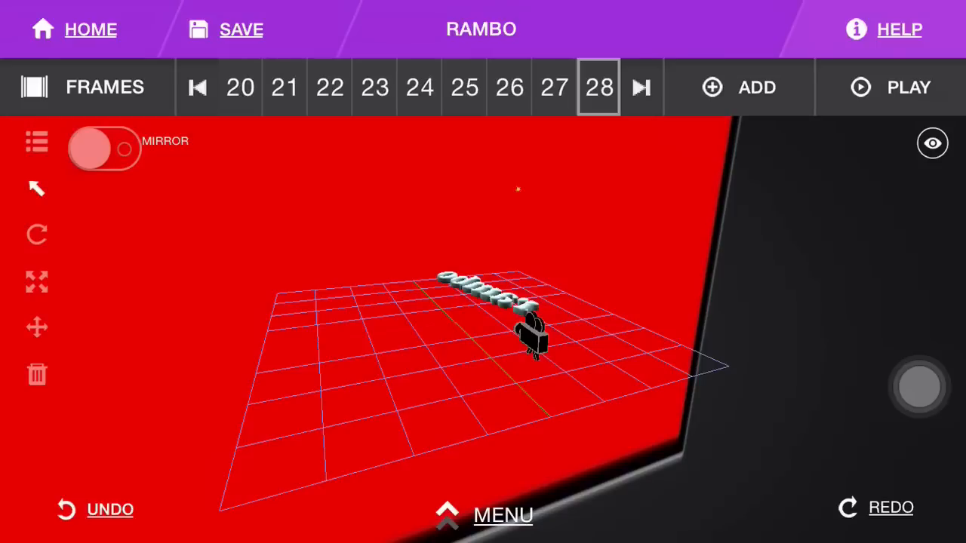
Step: Browse the later frames toward frame 36, then return to frame 1
left_click(641, 87)
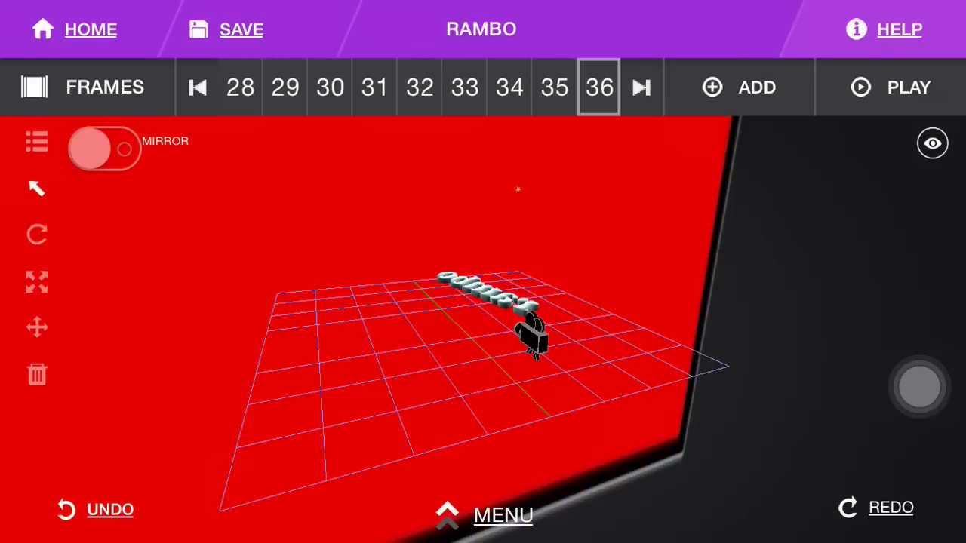
left_click(554, 87)
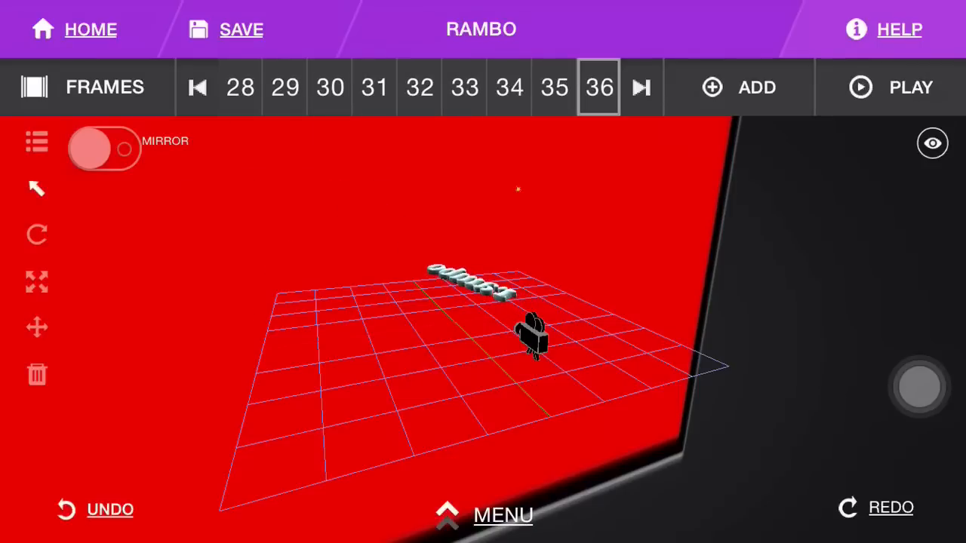
left_click(197, 86)
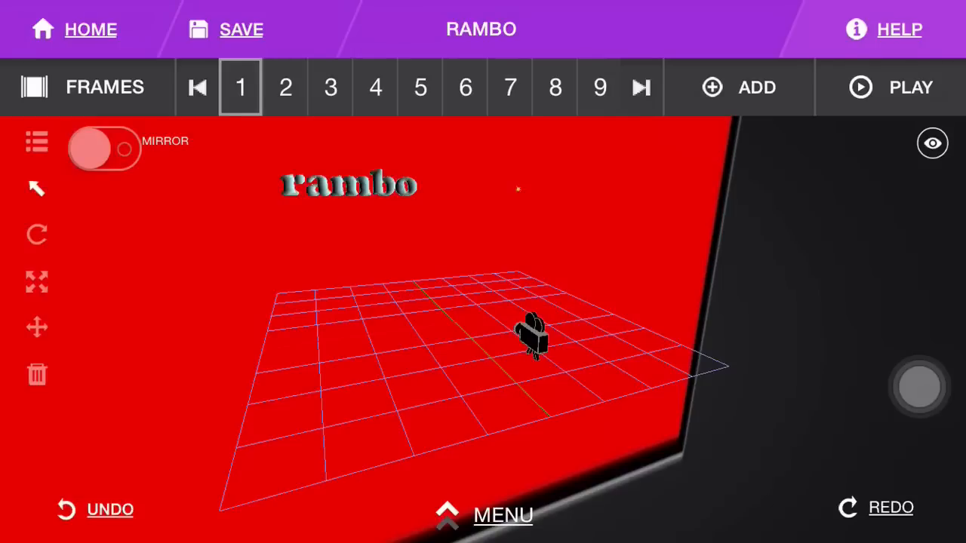
Step: Render the rambo animation to video from the Render menu
left_click(503, 516)
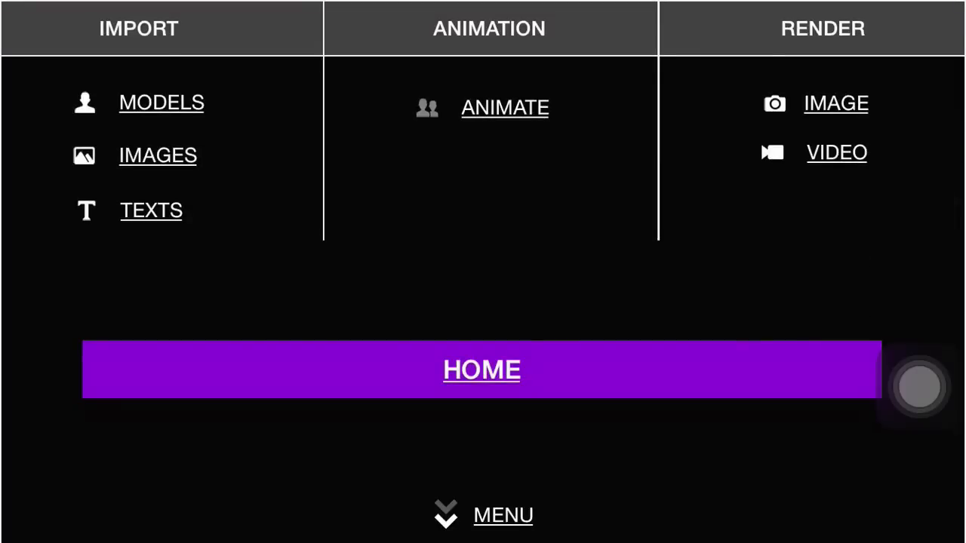
left_click(836, 152)
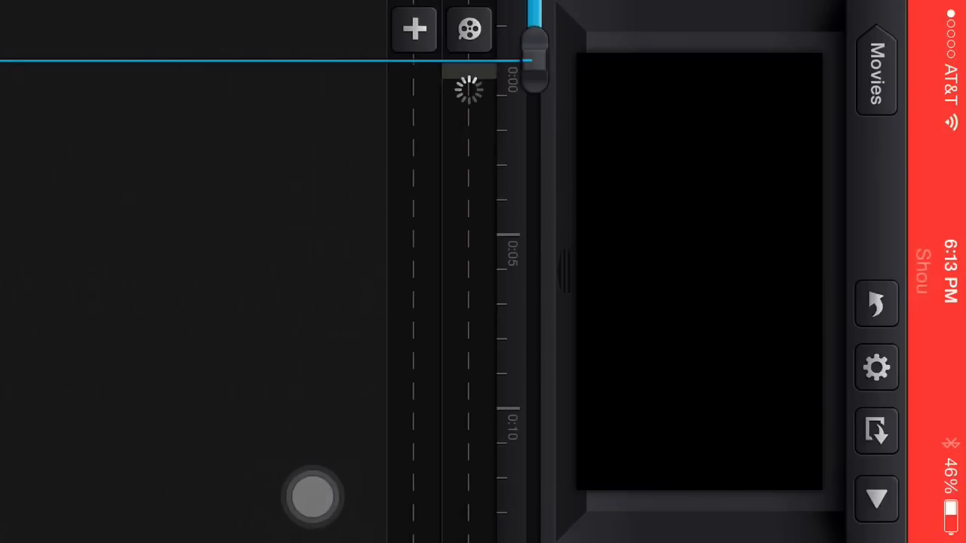
Step: Import the rambo video clip into the Cute CUT Pro timeline, then go Home
left_click(414, 29)
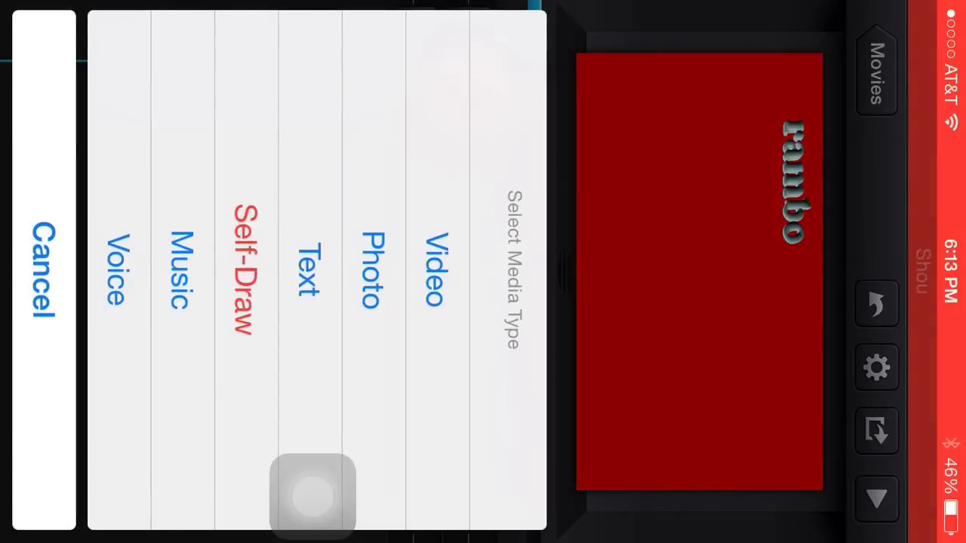
left_click(369, 272)
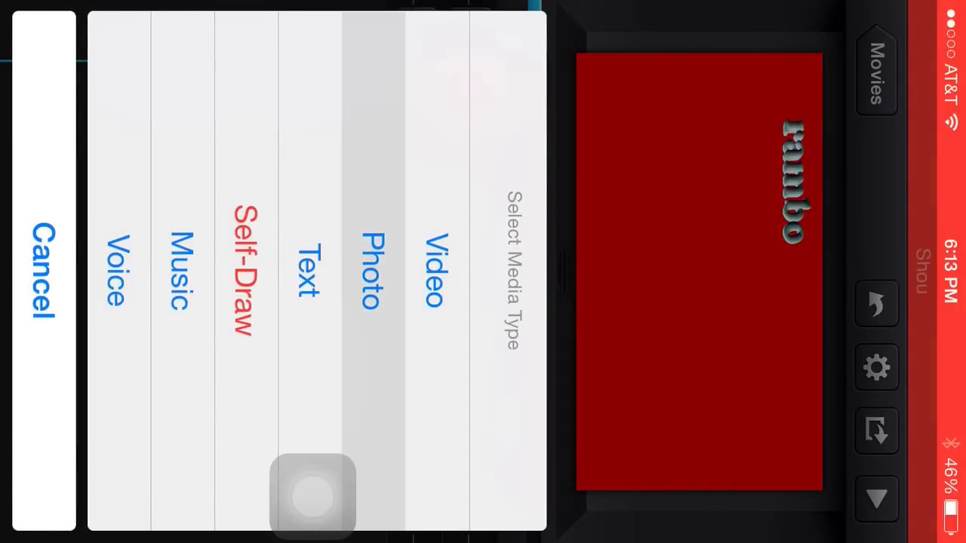
left_click(432, 264)
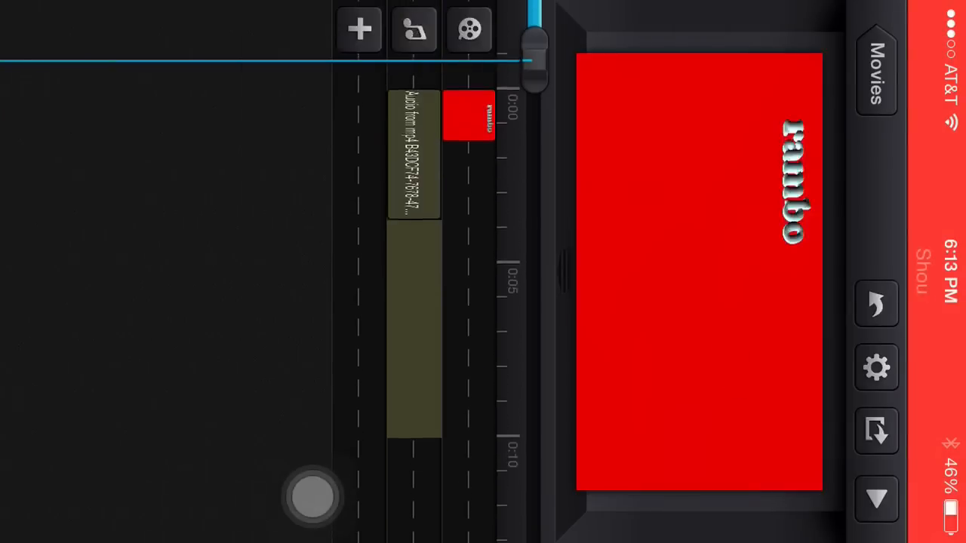
left_click(414, 158)
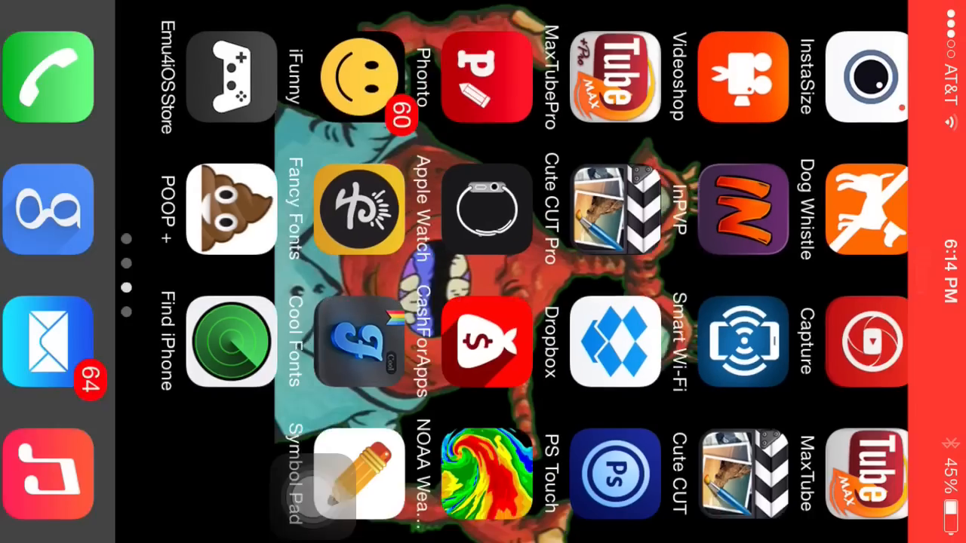
Step: Start a new Game Your Video project from the 2-second rambo clip in Camera Roll
scroll("right", 3)
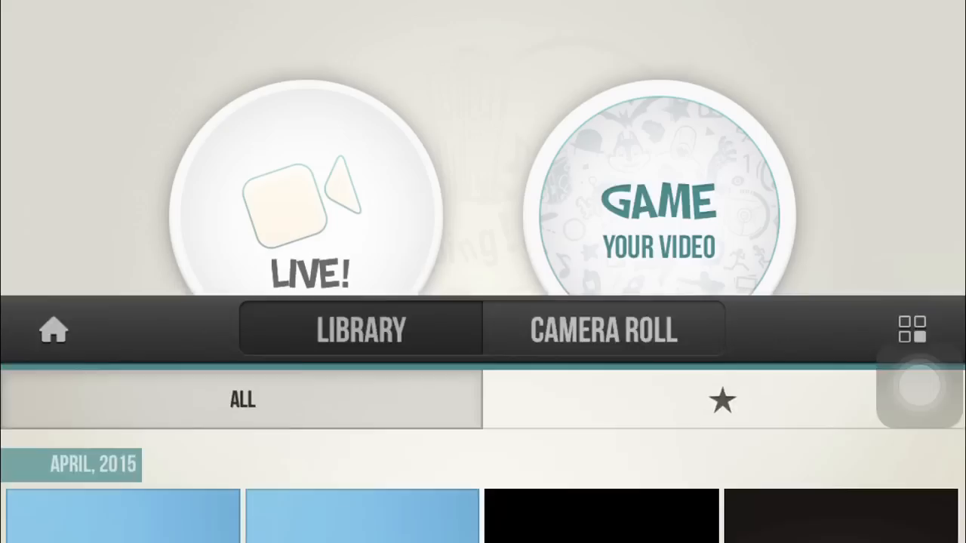
left_click(657, 204)
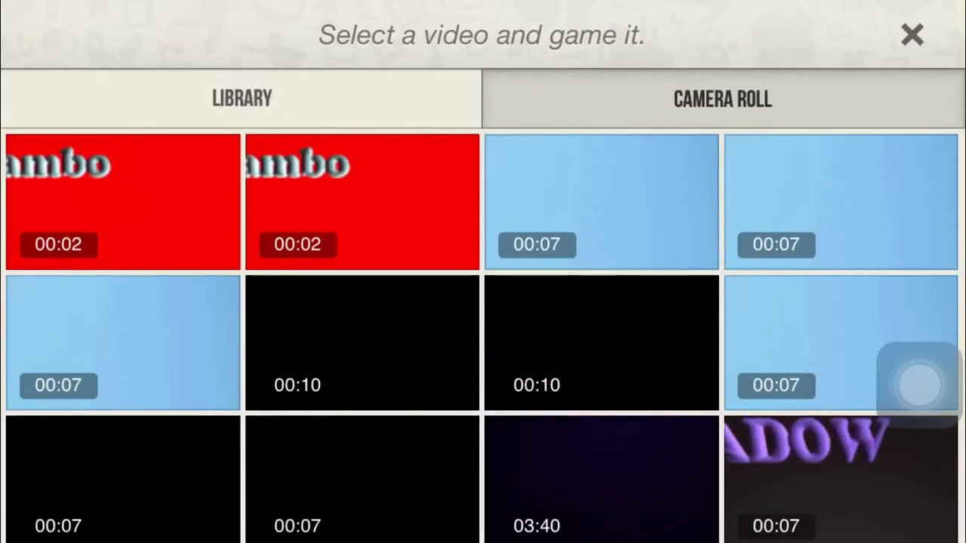
left_click(362, 201)
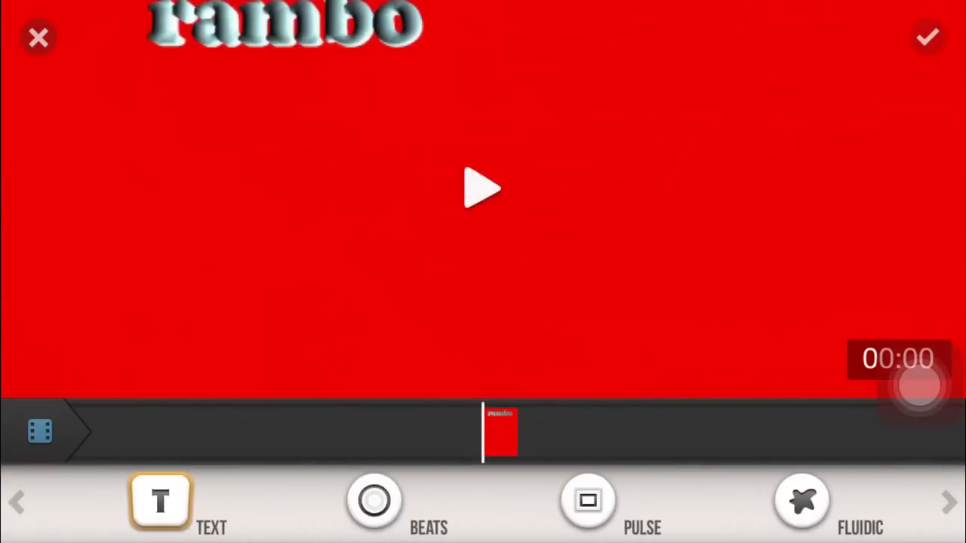
Step: Apply Pulse and Mirror effects to the rambo clip and create the movie
left_click(587, 502)
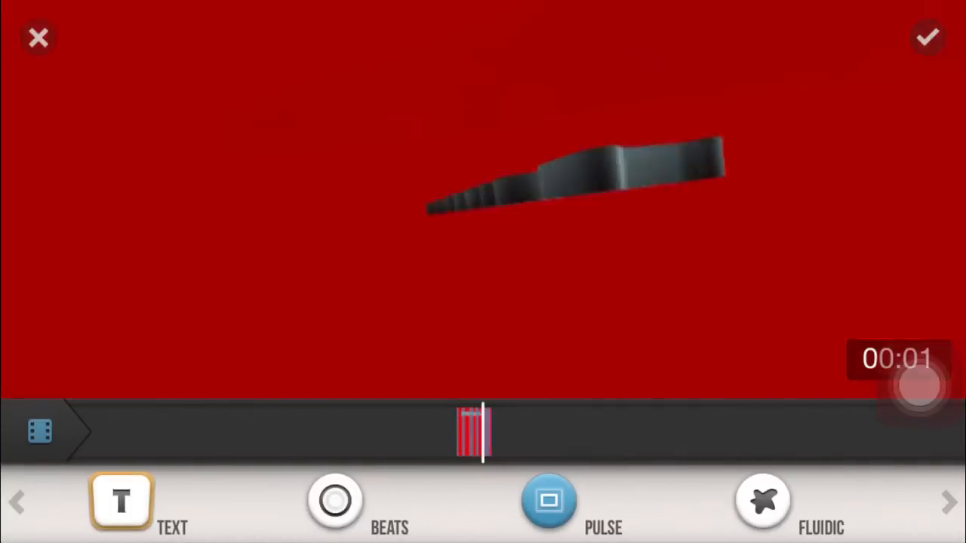
left_click(549, 502)
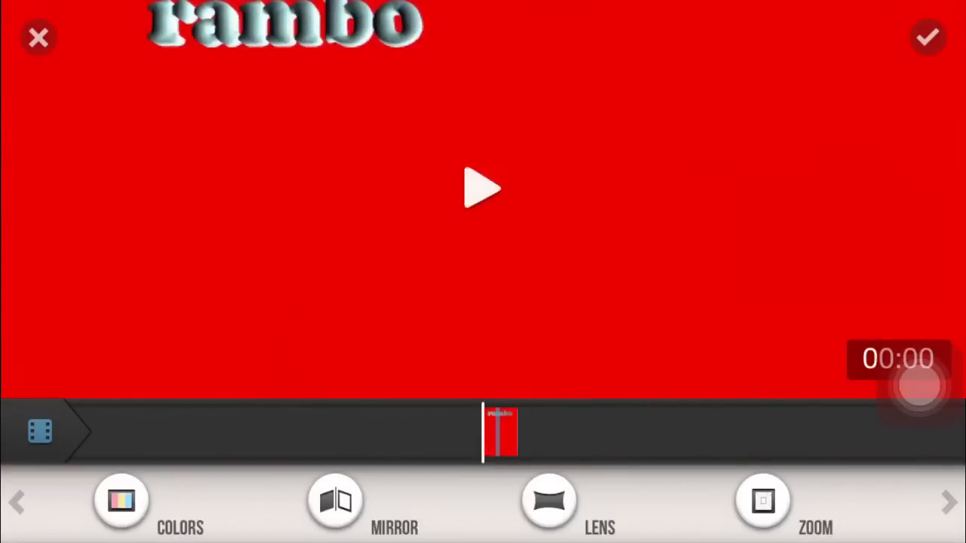
left_click(481, 188)
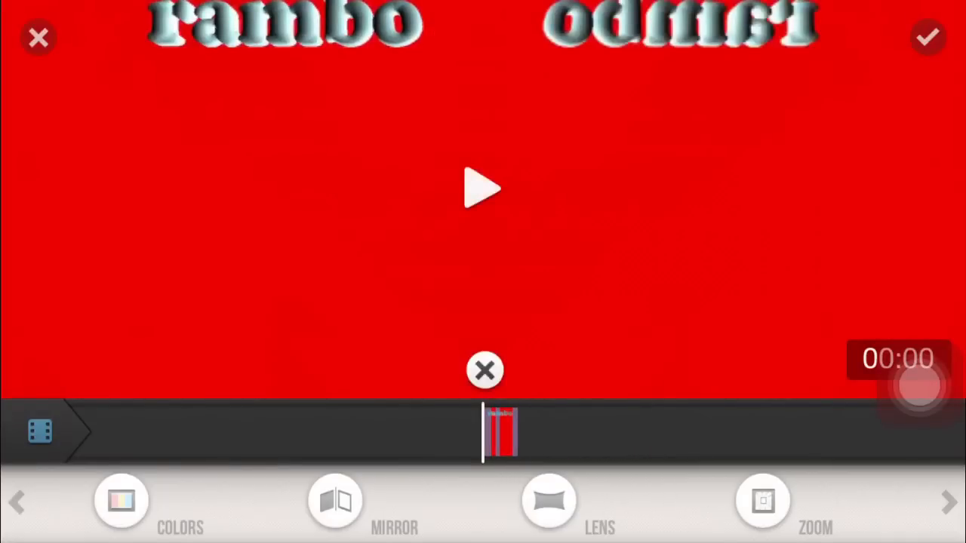
left_click(121, 502)
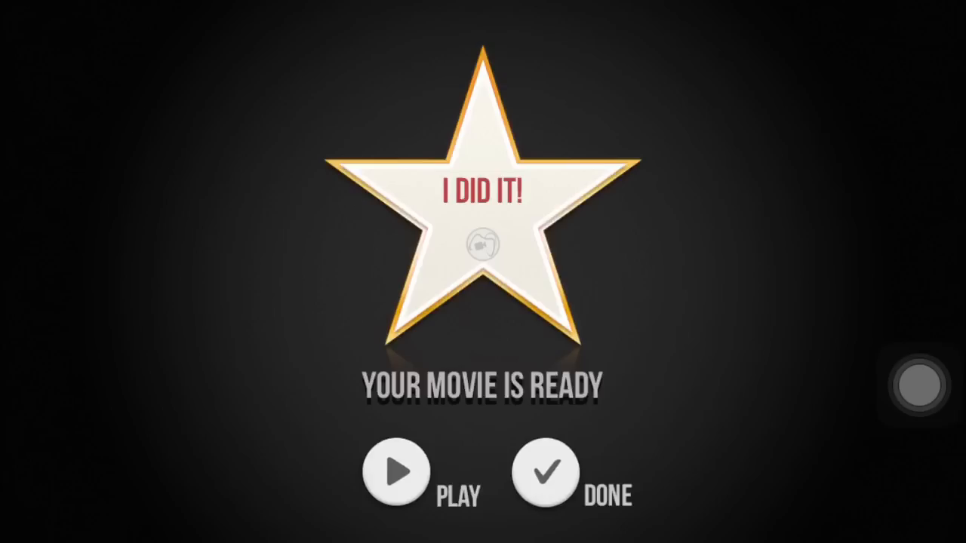
Step: Dismiss the finished-movie screen and view the mirrored rambo clip in the Library
left_click(394, 472)
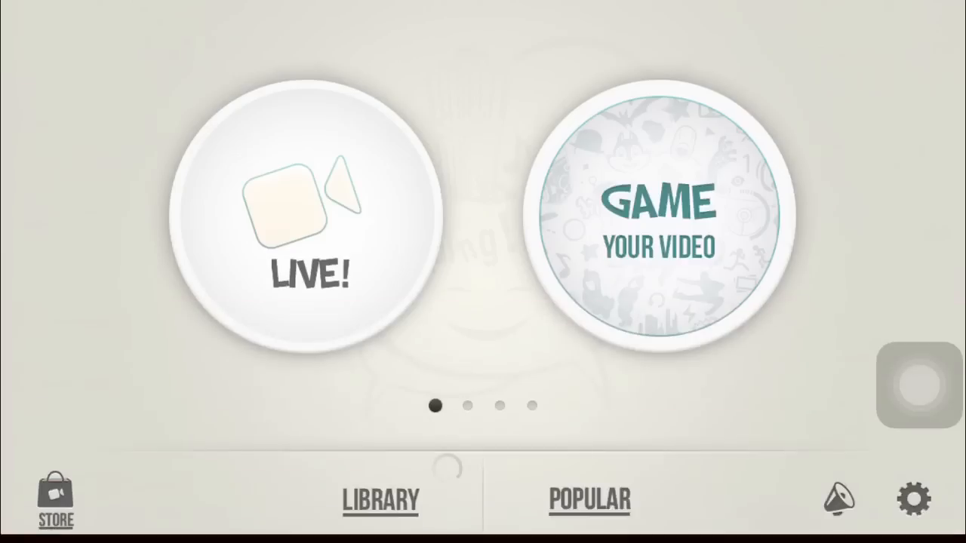
left_click(380, 499)
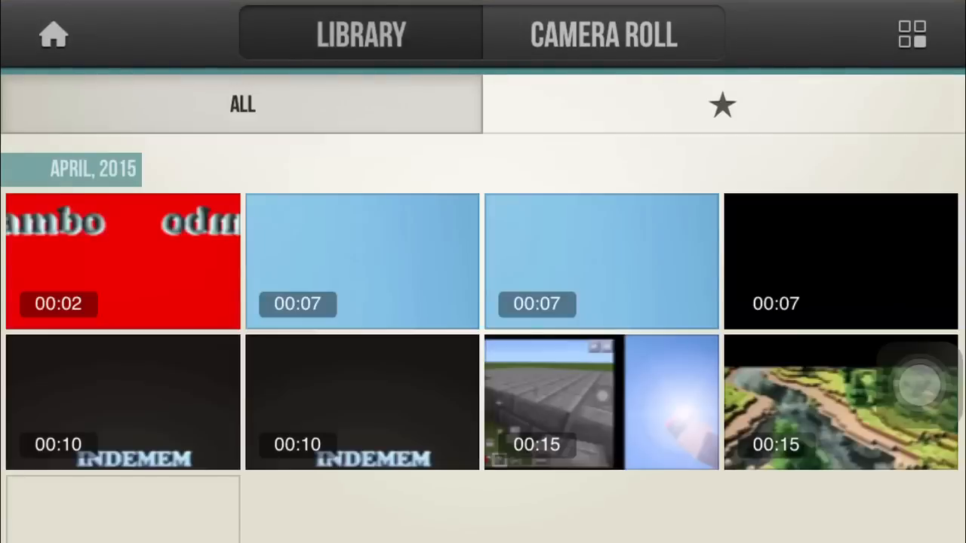